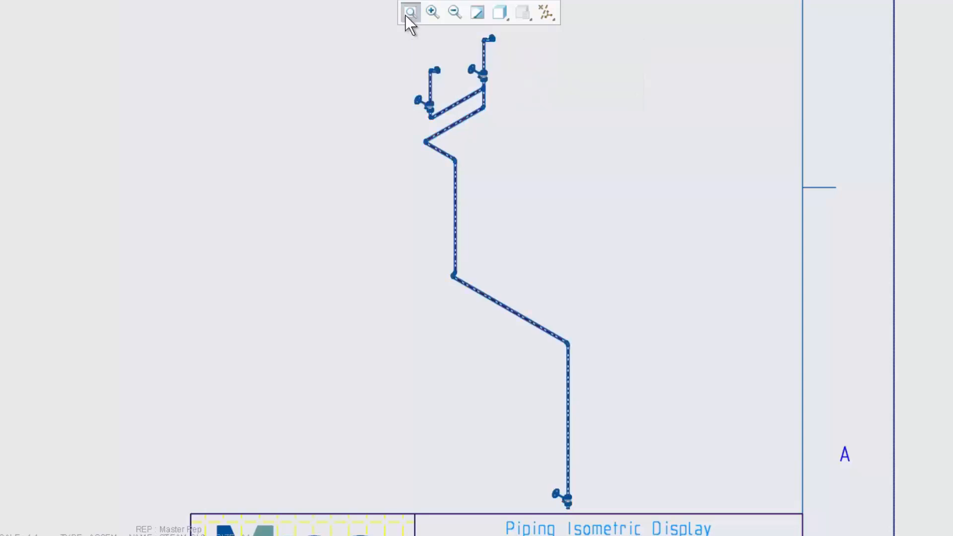
# Refit the steam isometric sheet and zoom into the dimensioned lower pipe run.
pyautogui.click(410, 12)
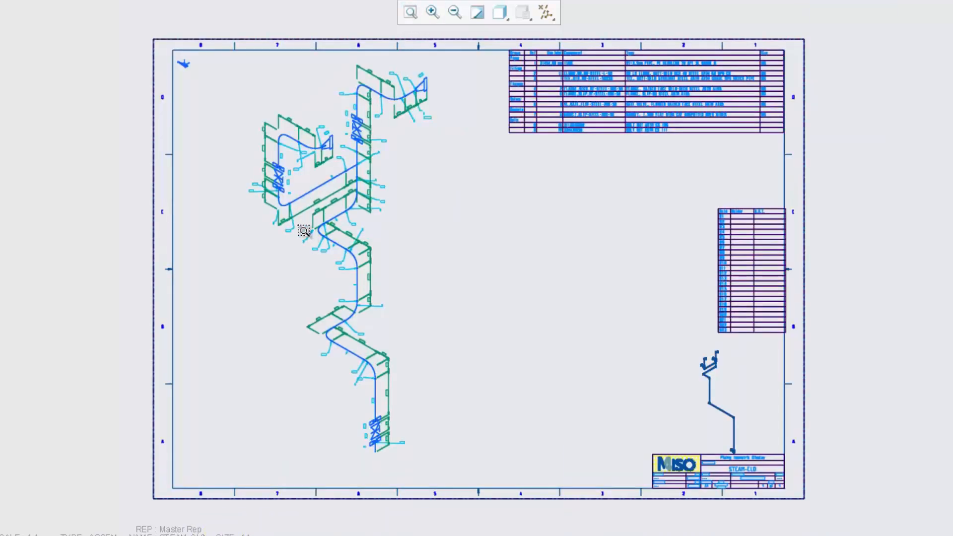
pyautogui.moveTo(303, 226); pyautogui.dragTo(411, 468)
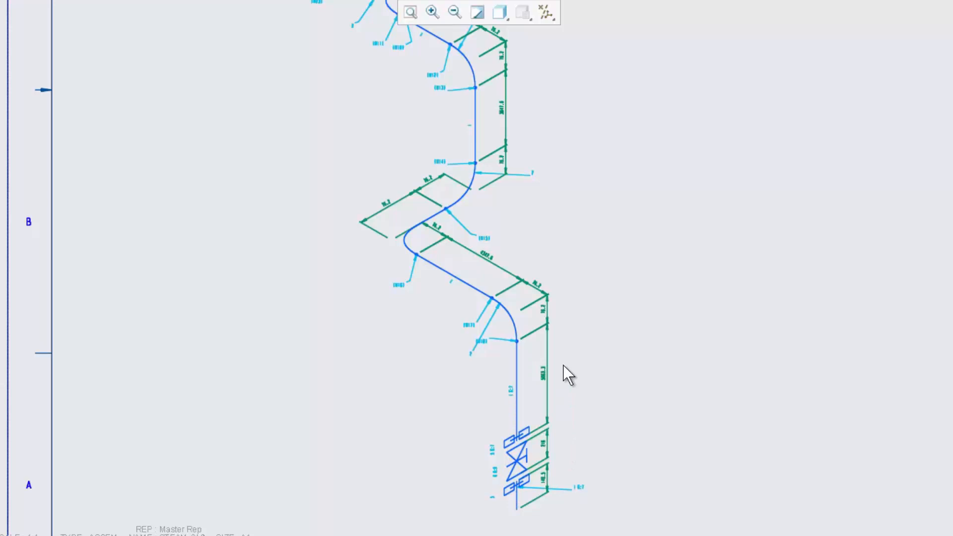
pyautogui.moveTo(449, 225)
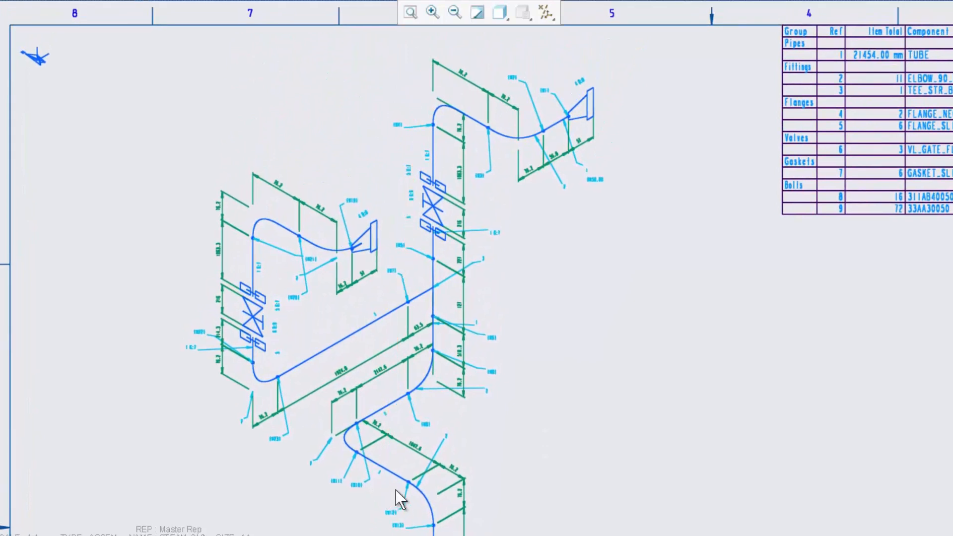
pyautogui.moveTo(395, 371)
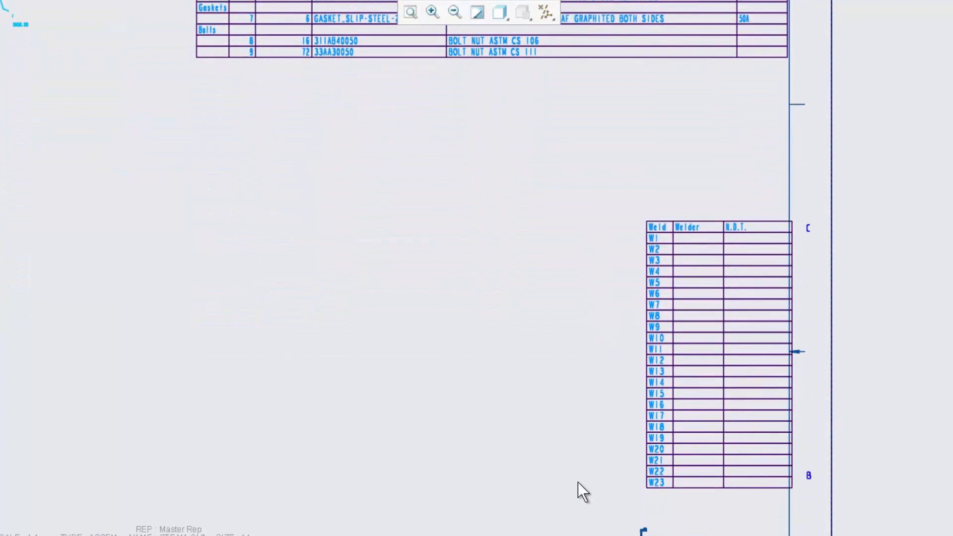
# Switch to the 3D motor assembly window with its copper tubing and fittings.
pyautogui.click(415, 12)
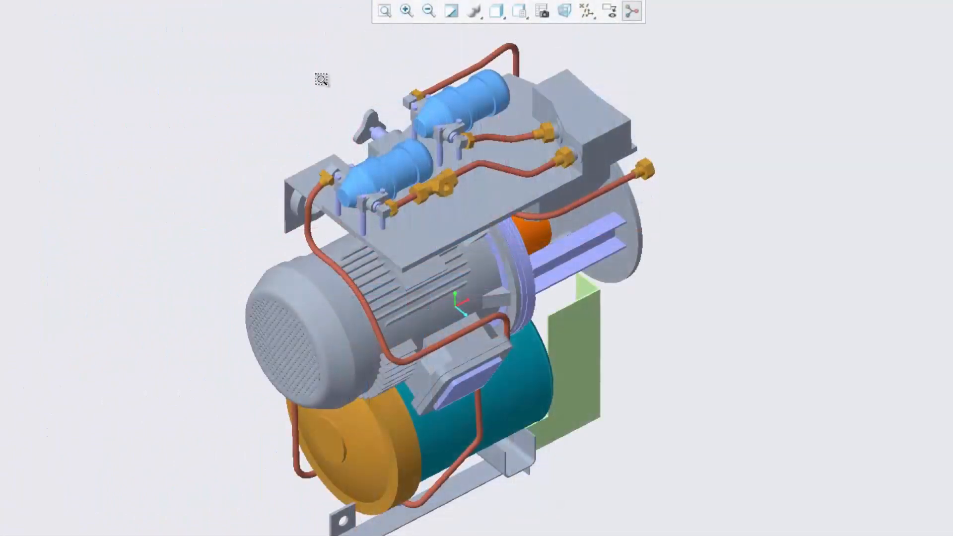
# Zoom in on the tubing and brass fittings on top of the motor.
pyautogui.moveTo(322, 79); pyautogui.dragTo(680, 267)
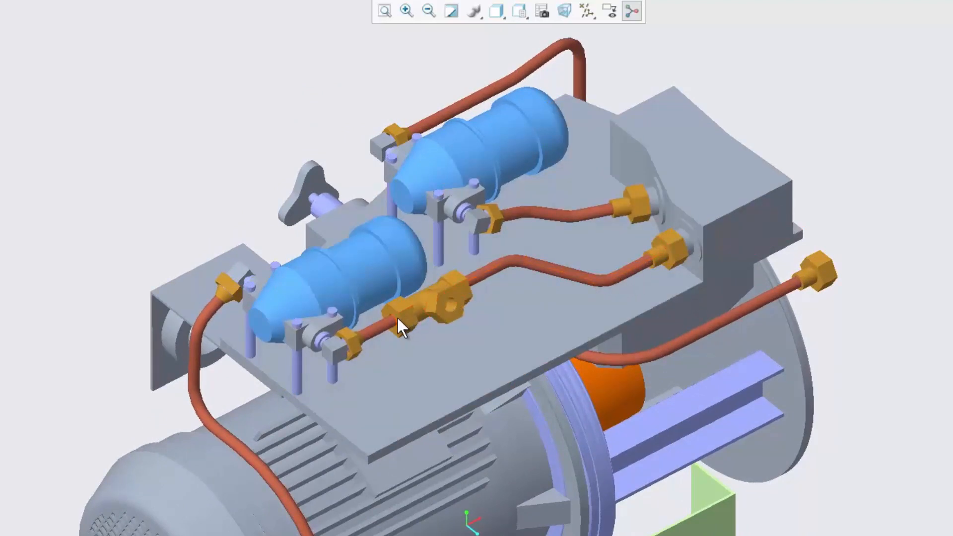
pyautogui.moveTo(301, 88)
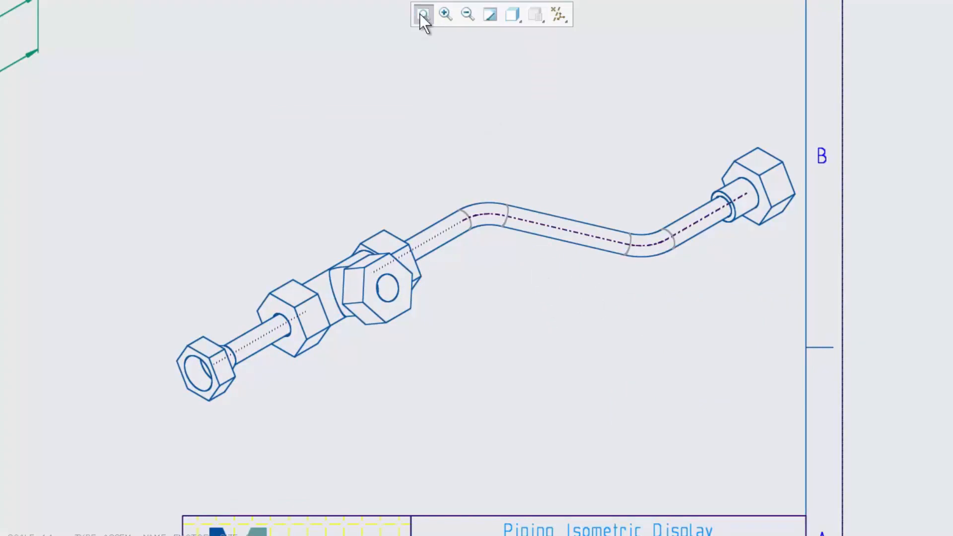
# Refit the tube isometric sheet, then enlarge the bend coordinate table.
pyautogui.click(424, 14)
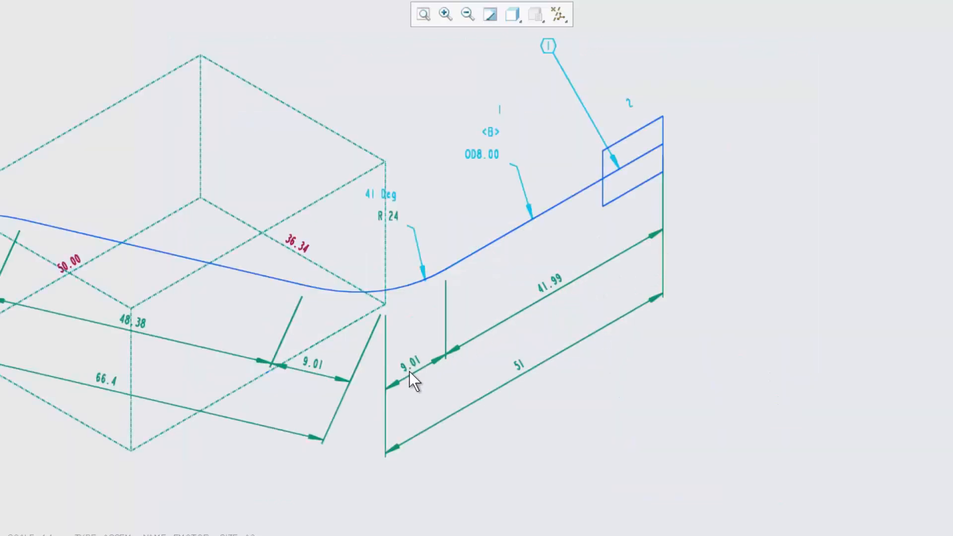
pyautogui.moveTo(692, 319)
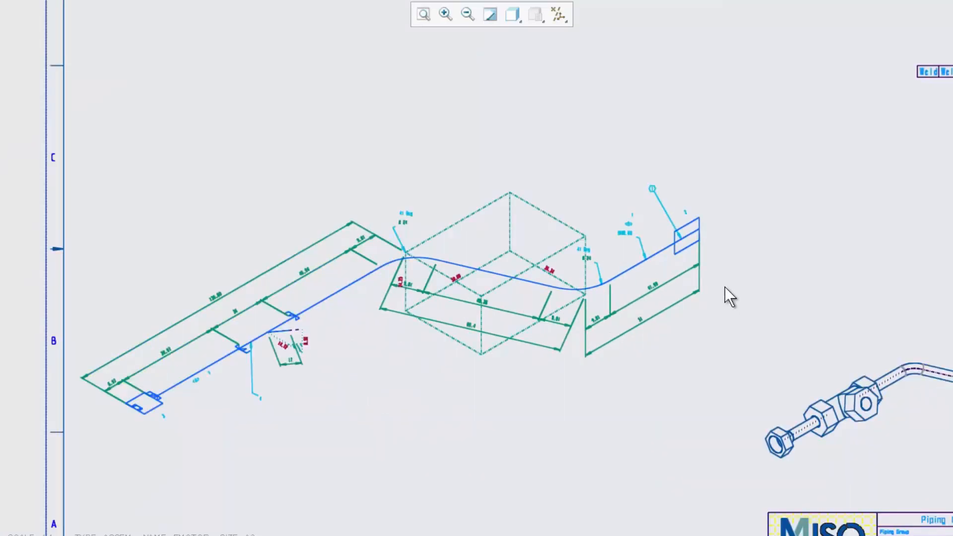
pyautogui.click(423, 13)
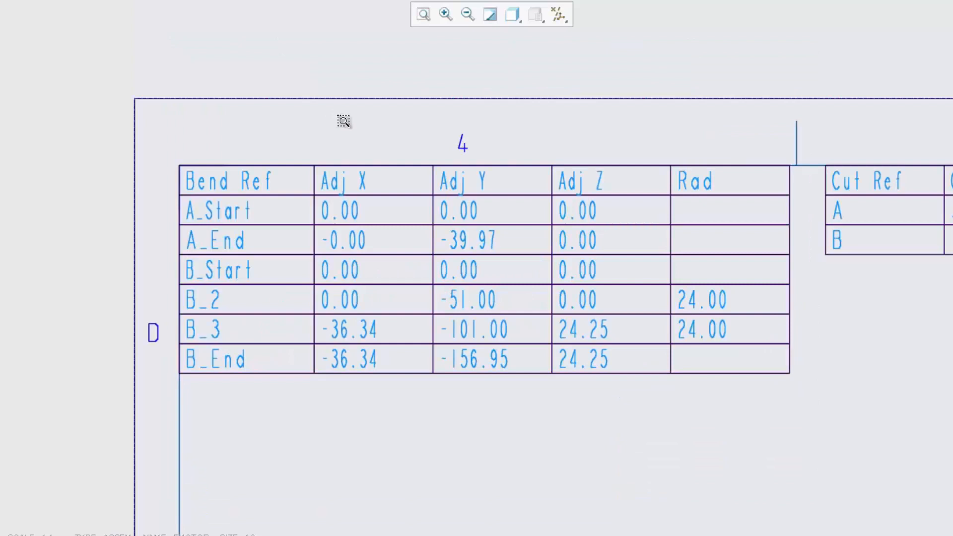
pyautogui.moveTo(340, 447)
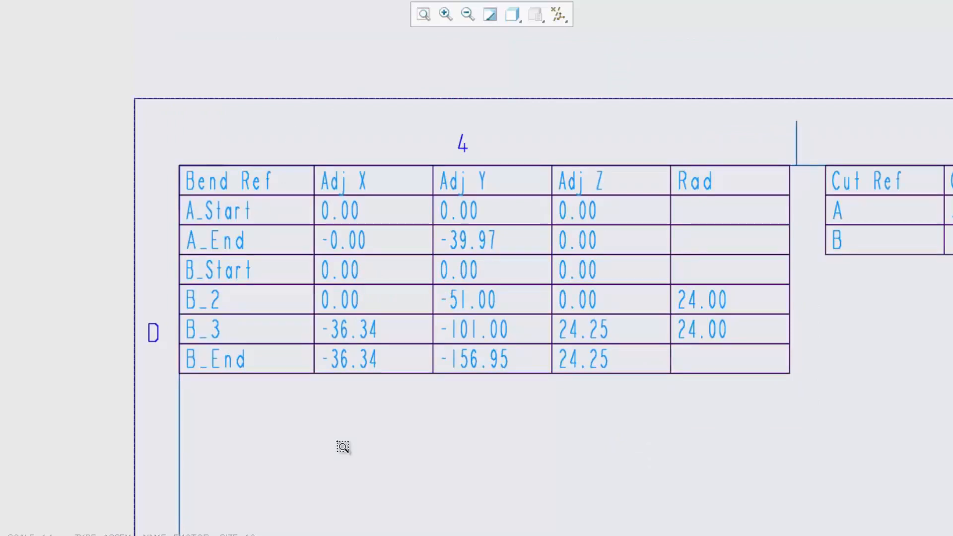
pyautogui.moveTo(901, 420)
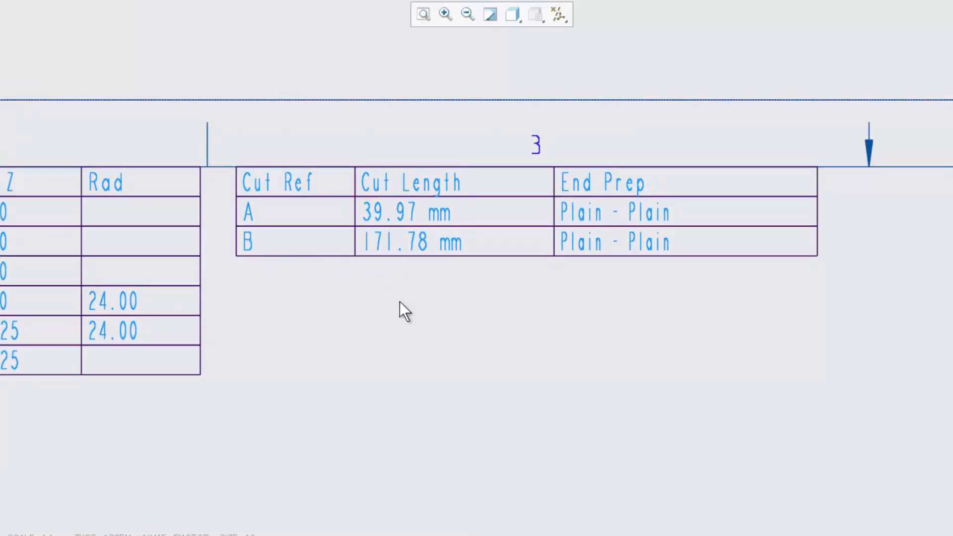
pyautogui.moveTo(611, 322)
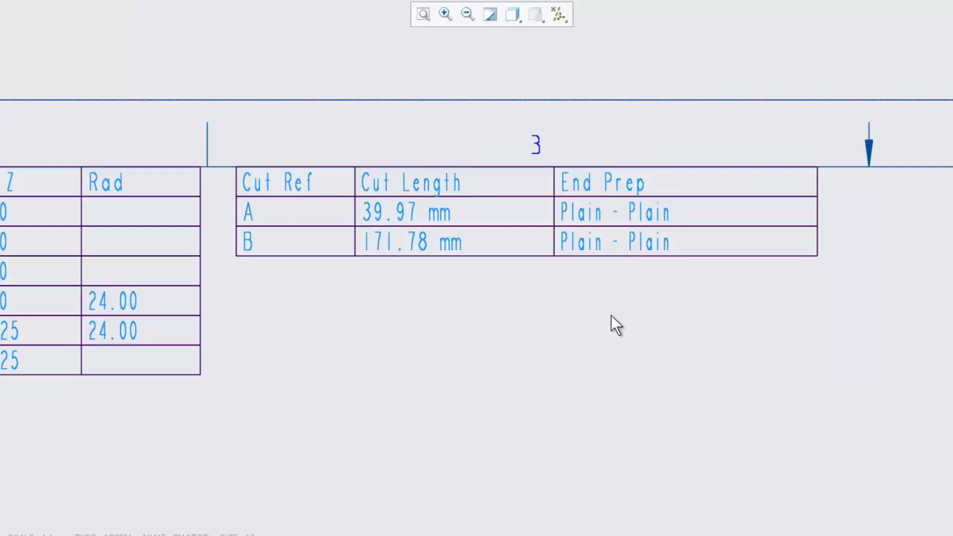
# View the first tube's parts list, return to the 3D assembly, and show another tube's isometric.
pyautogui.click(421, 14)
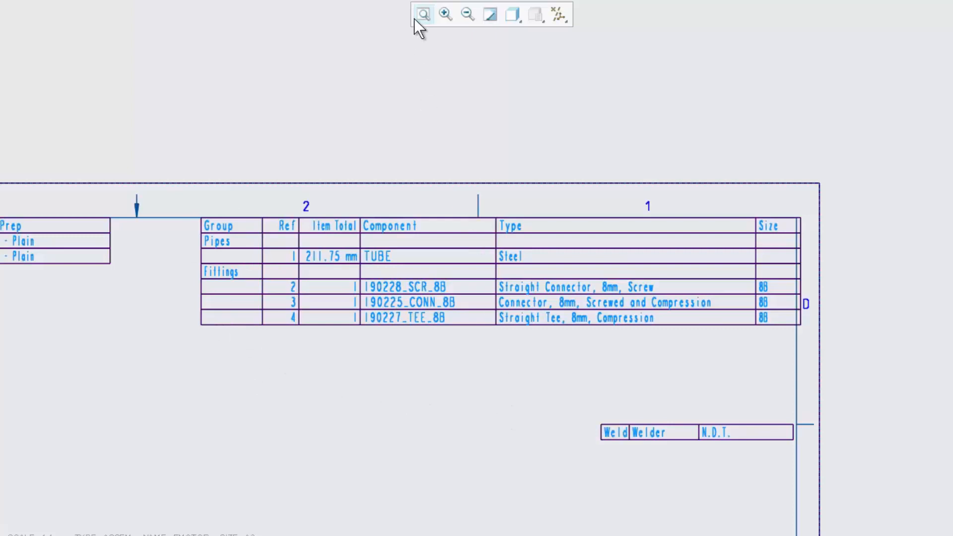
pyautogui.click(423, 13)
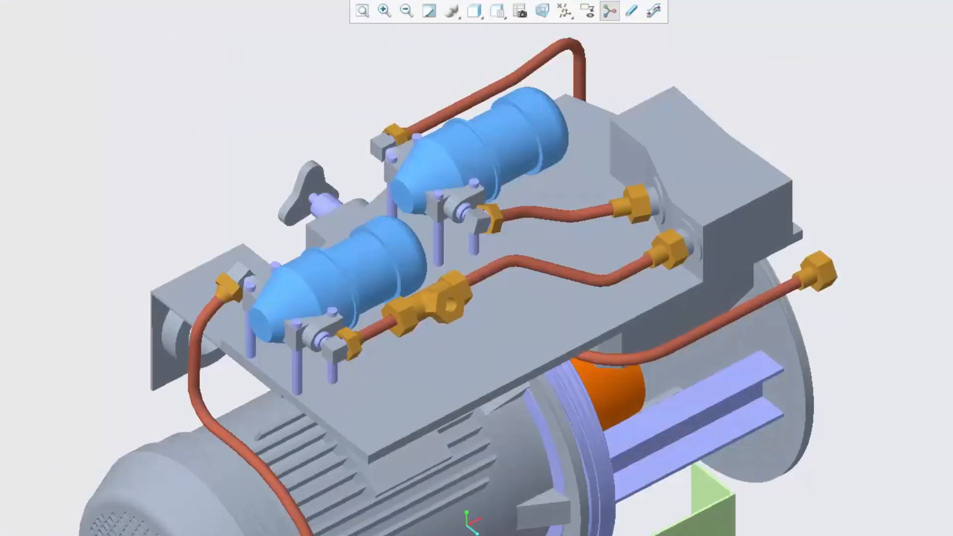
pyautogui.click(497, 12)
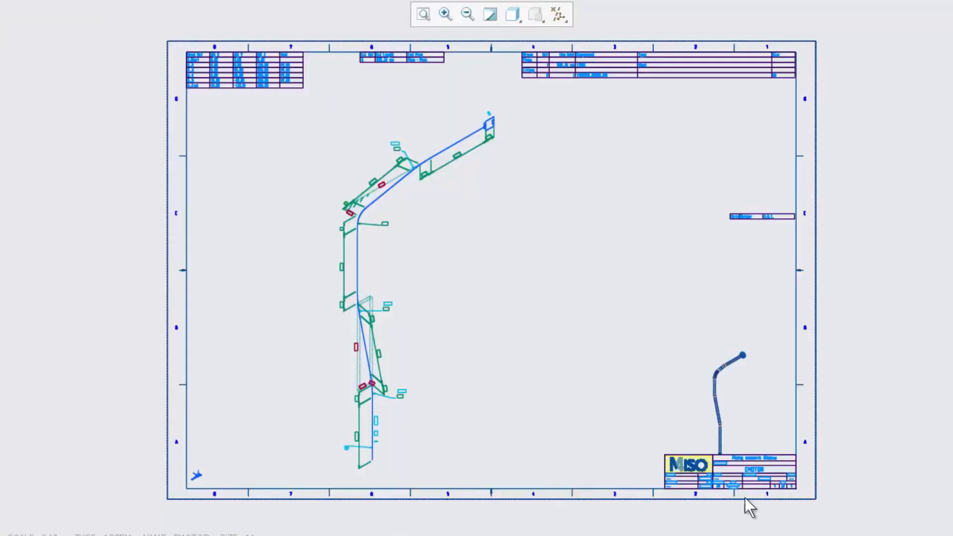
pyautogui.moveTo(677, 335)
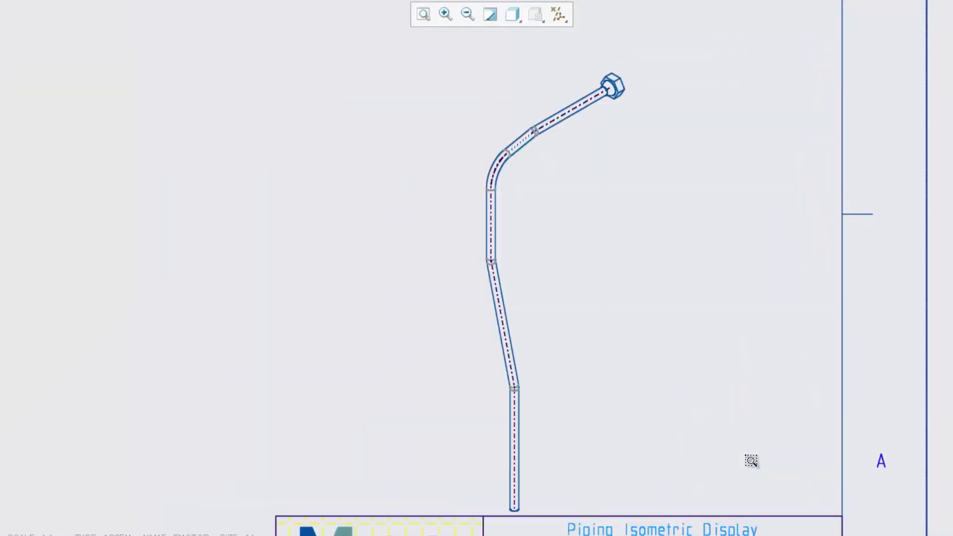
pyautogui.moveTo(529, 245)
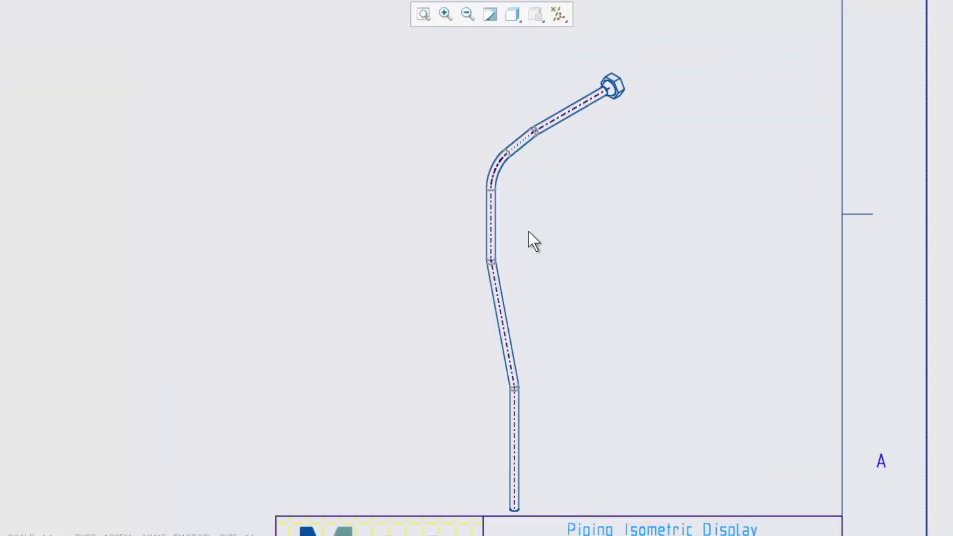
# Refit the second tube's sheet, enlarge its top bend dimension, then show the next tube's isometric.
pyautogui.click(423, 14)
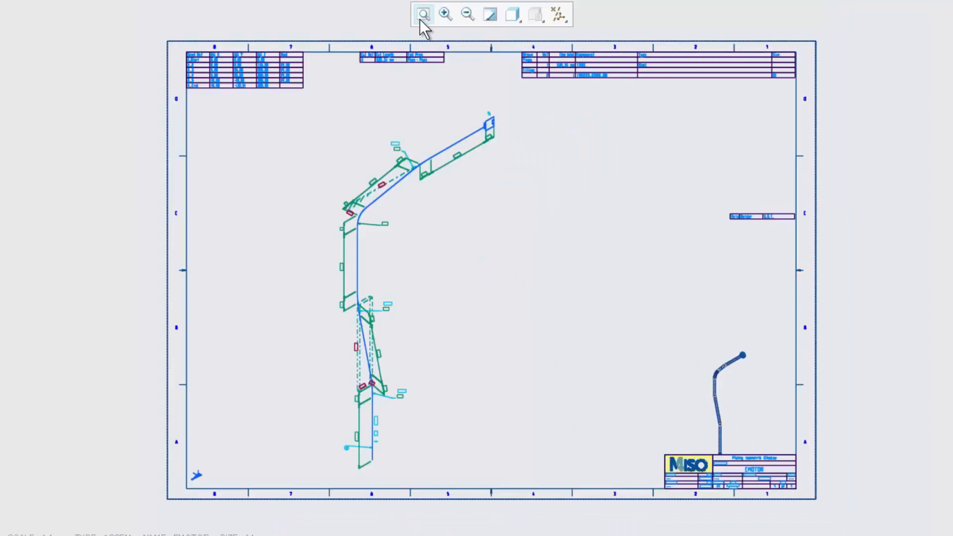
pyautogui.moveTo(325, 105); pyautogui.dragTo(493, 242)
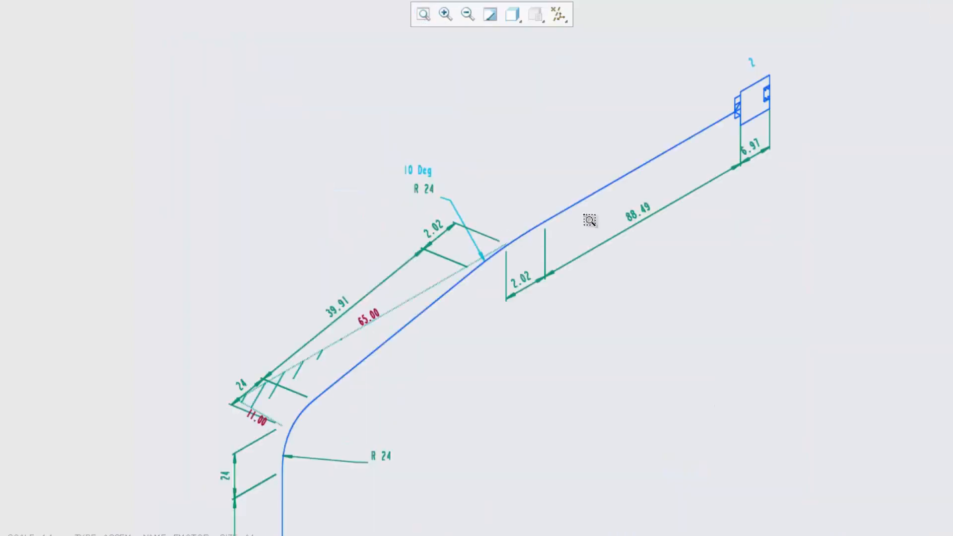
pyautogui.moveTo(553, 291)
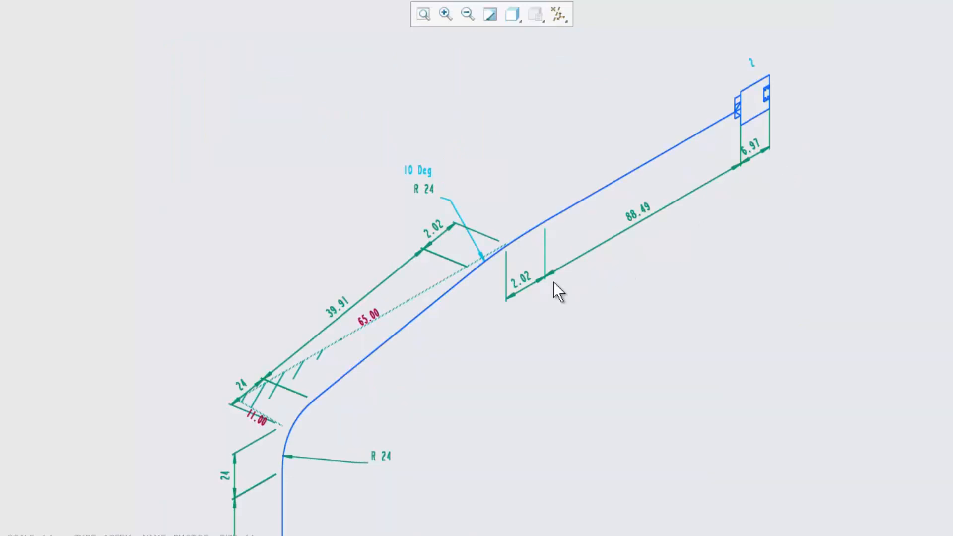
pyautogui.moveTo(293, 427)
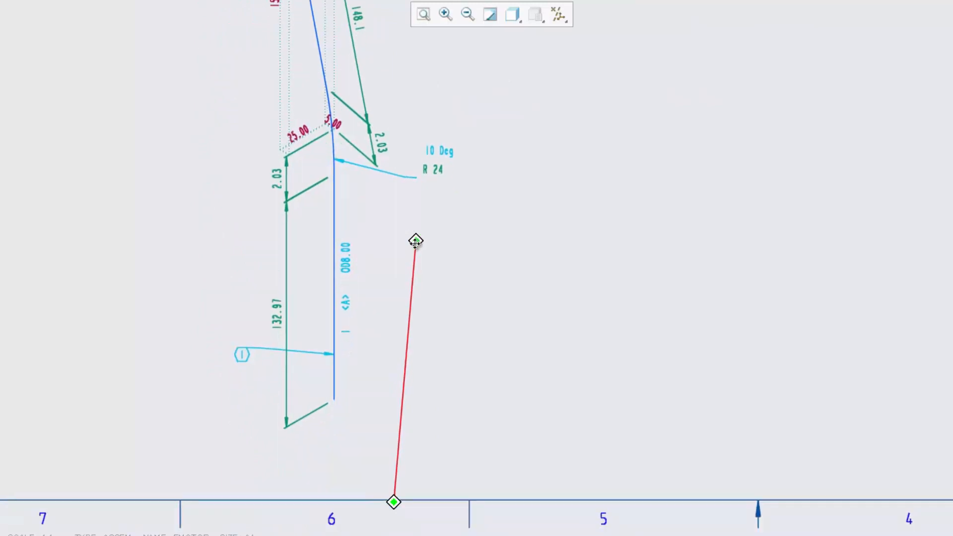
pyautogui.click(423, 14)
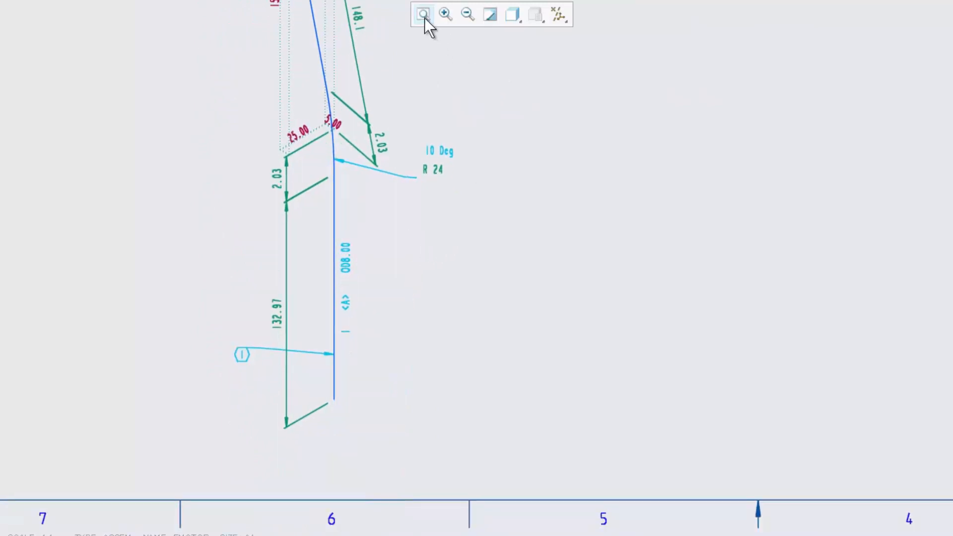
pyautogui.click(424, 14)
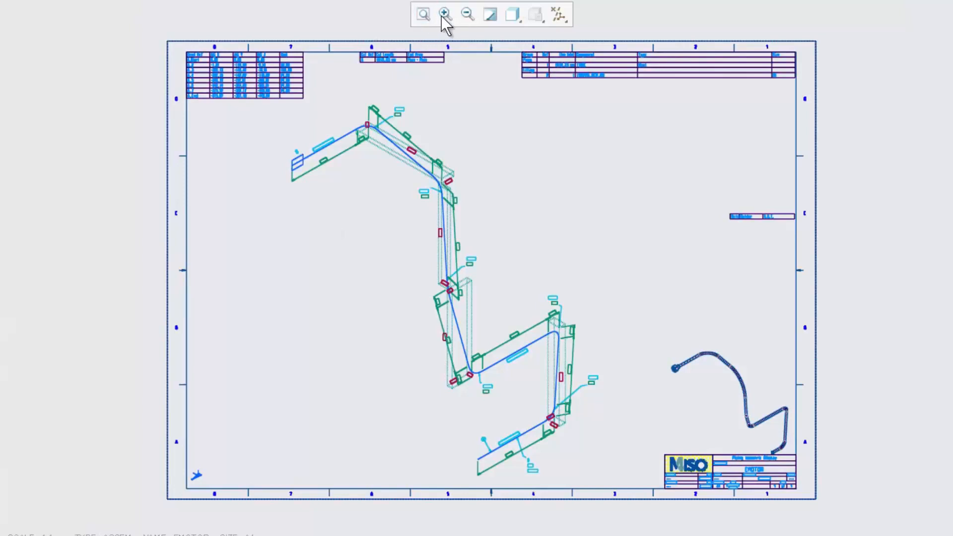
pyautogui.moveTo(658, 332); pyautogui.dragTo(755, 442)
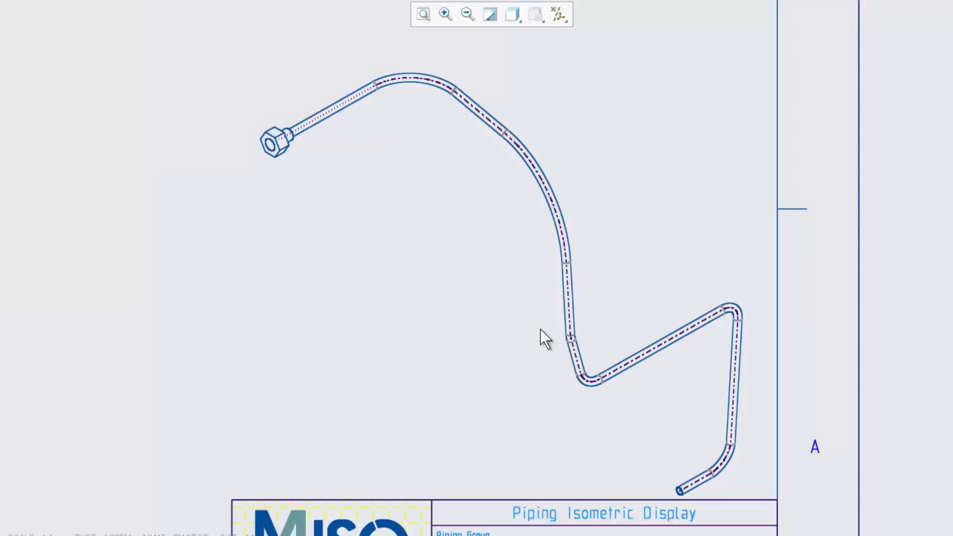
pyautogui.moveTo(410, 111)
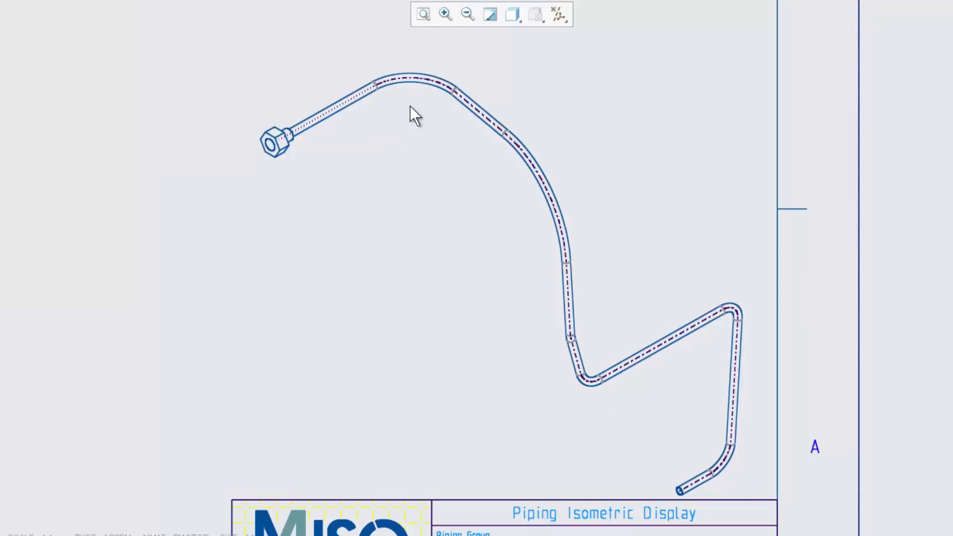
pyautogui.click(424, 14)
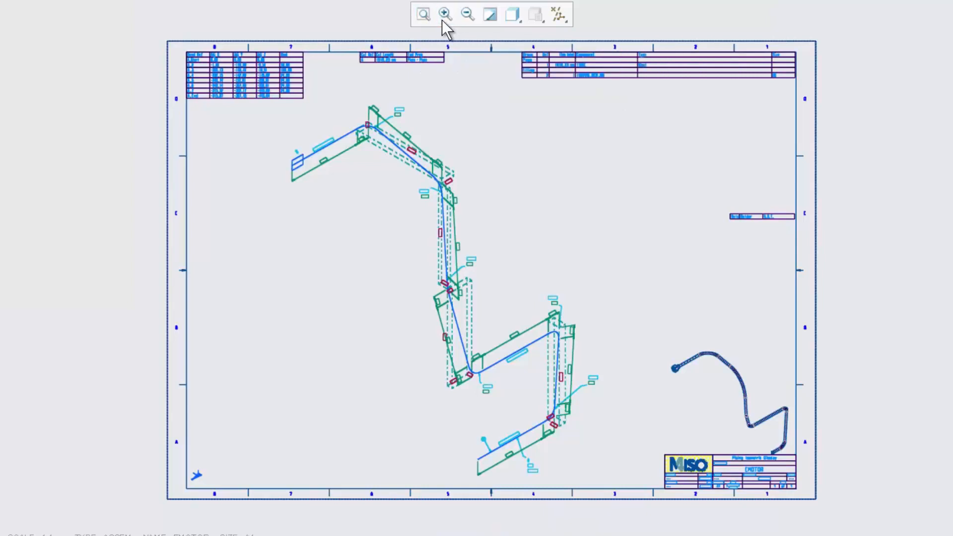
pyautogui.moveTo(276, 106); pyautogui.dragTo(479, 238)
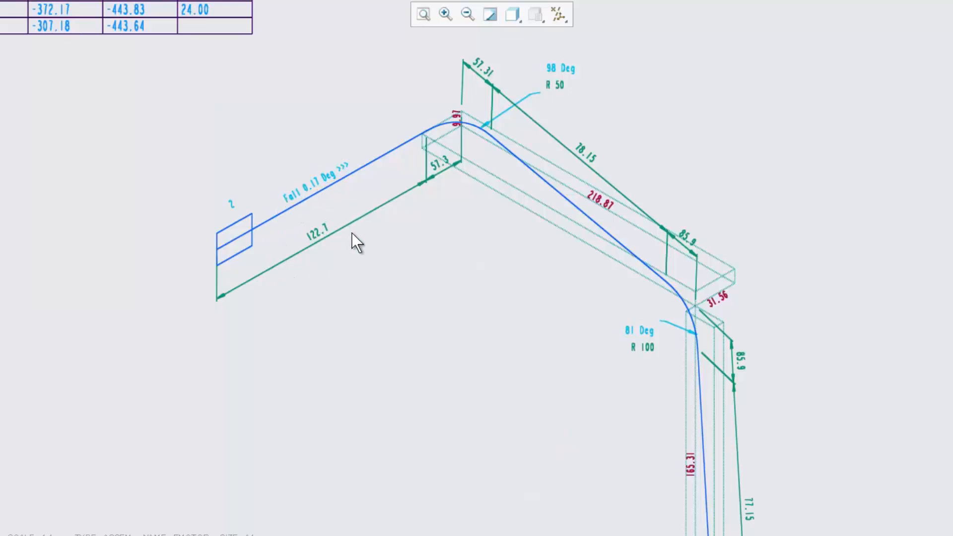
pyautogui.moveTo(368, 245)
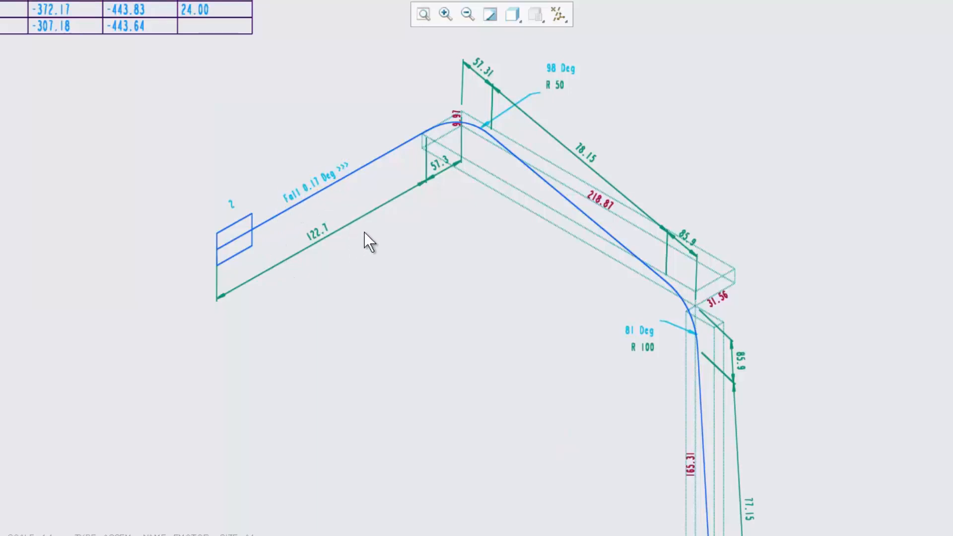
pyautogui.moveTo(503, 221)
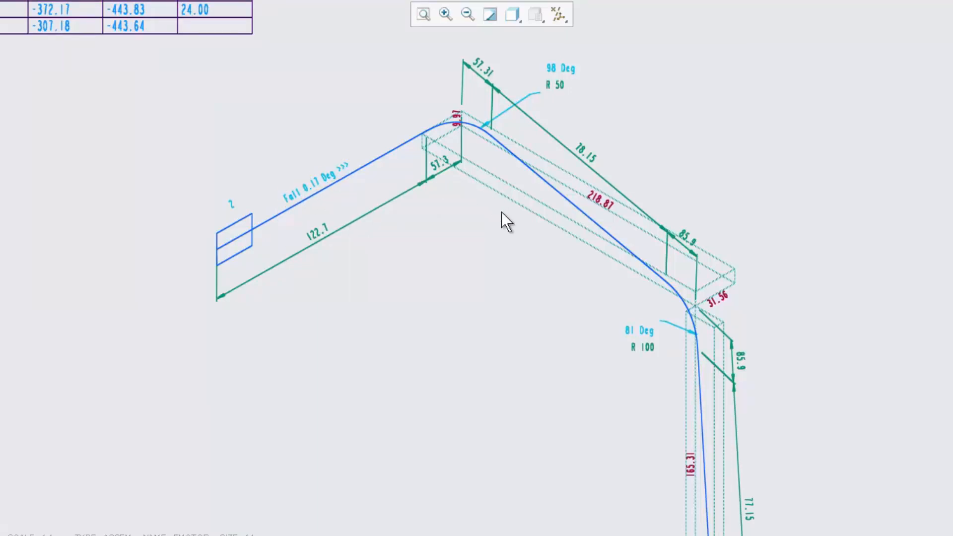
pyautogui.moveTo(642, 503)
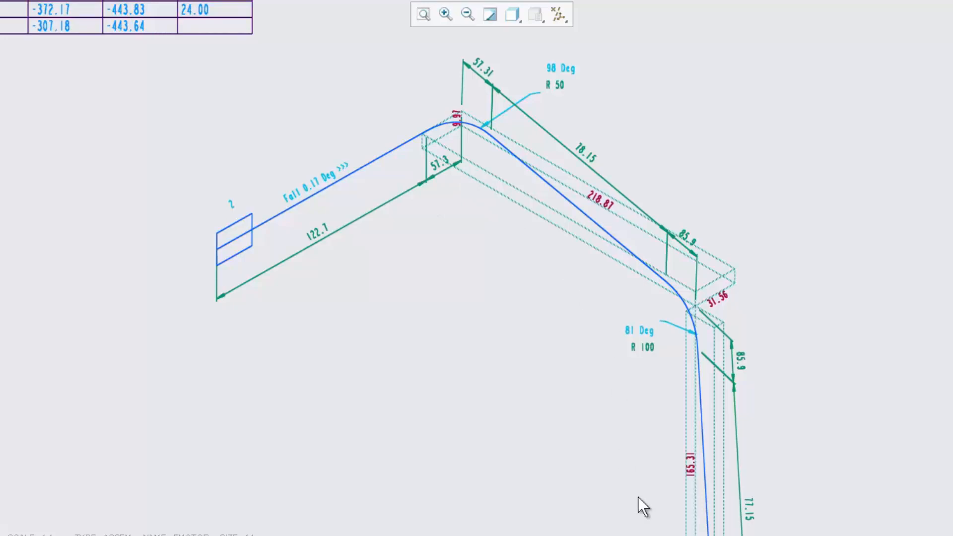